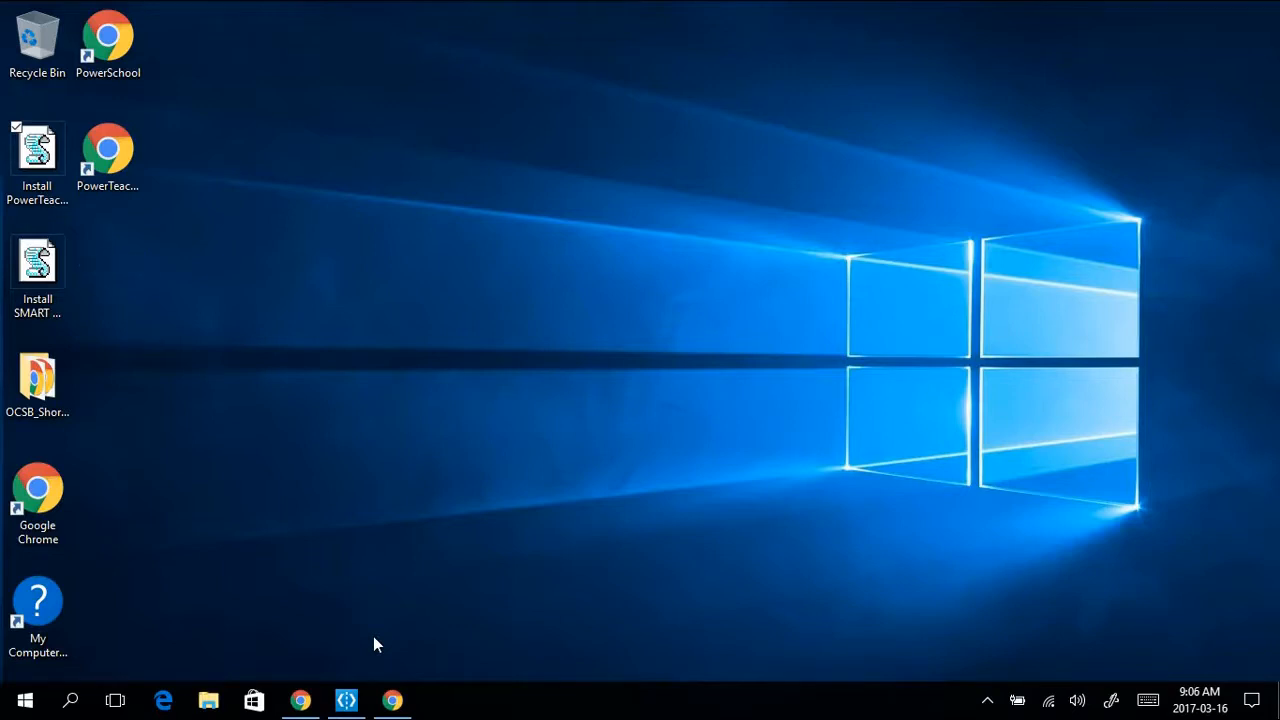
pyautogui.moveTo(5, 337)
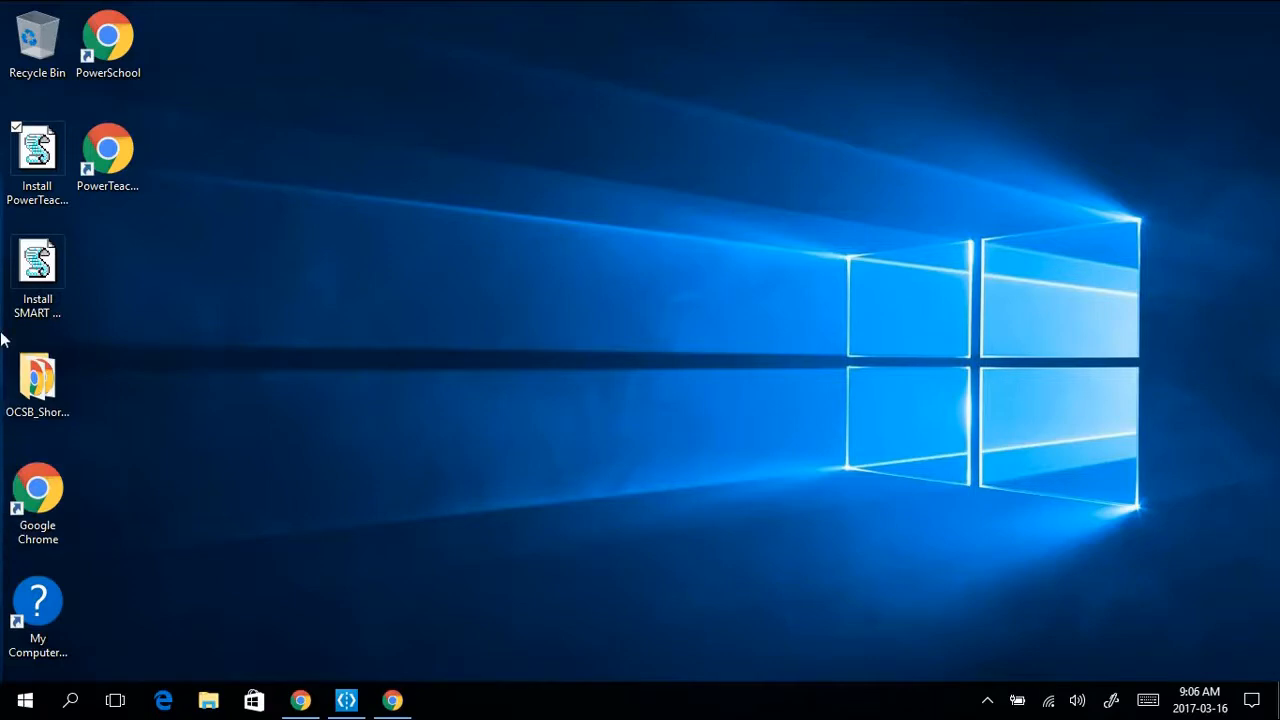
# - Run the Install SMART Notebook script, confirm with OK, and dismiss the 'Please be patient' notice
pyautogui.click(37, 265)
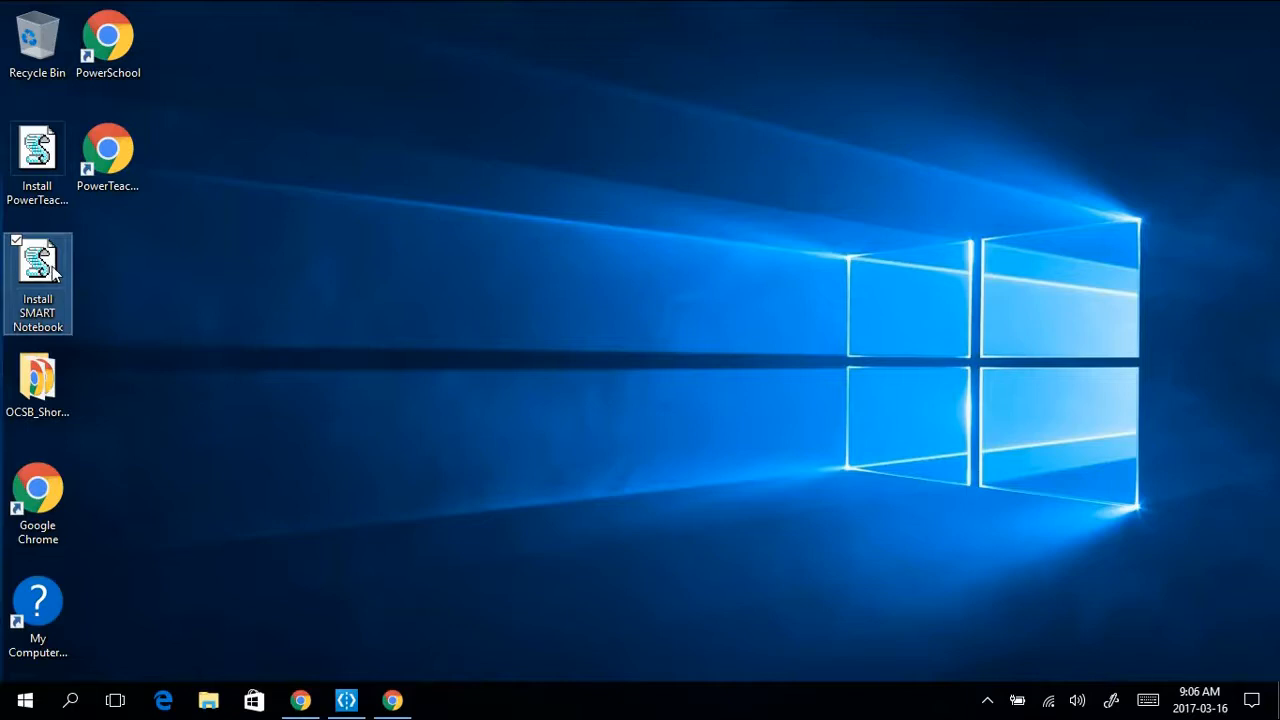
pyautogui.doubleClick(37, 260)
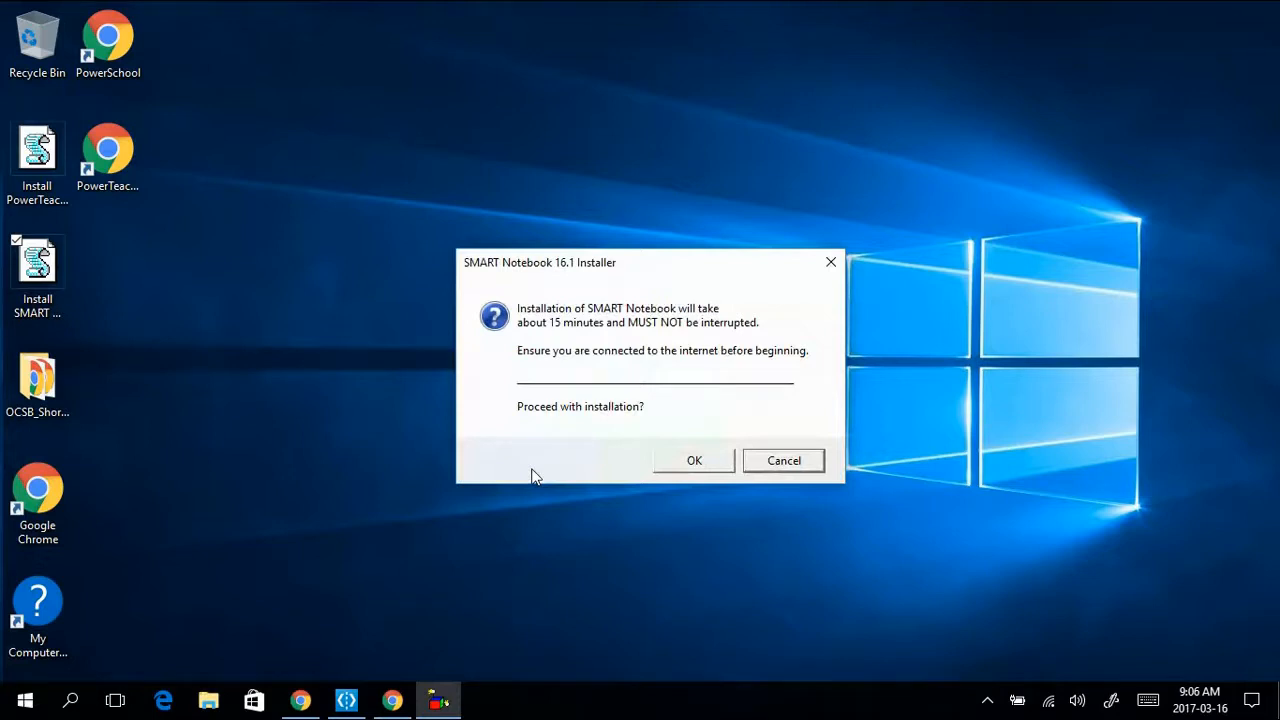
pyautogui.moveTo(620, 497)
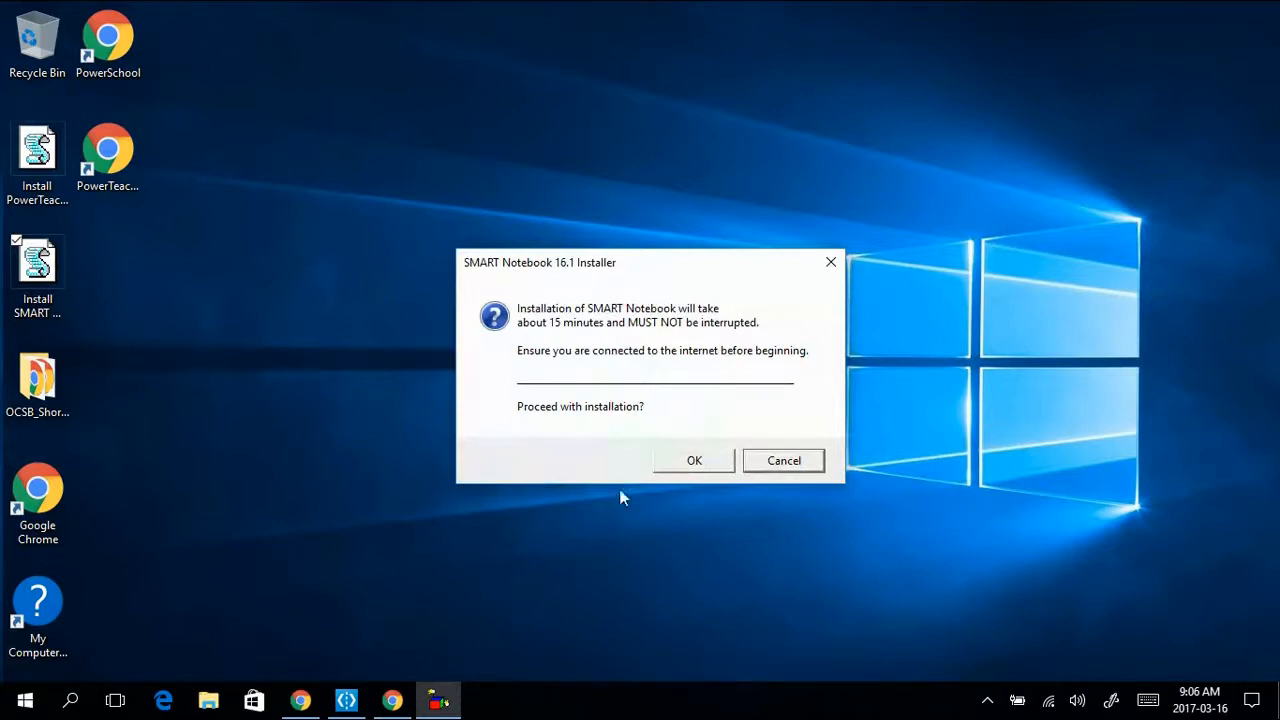
pyautogui.click(694, 460)
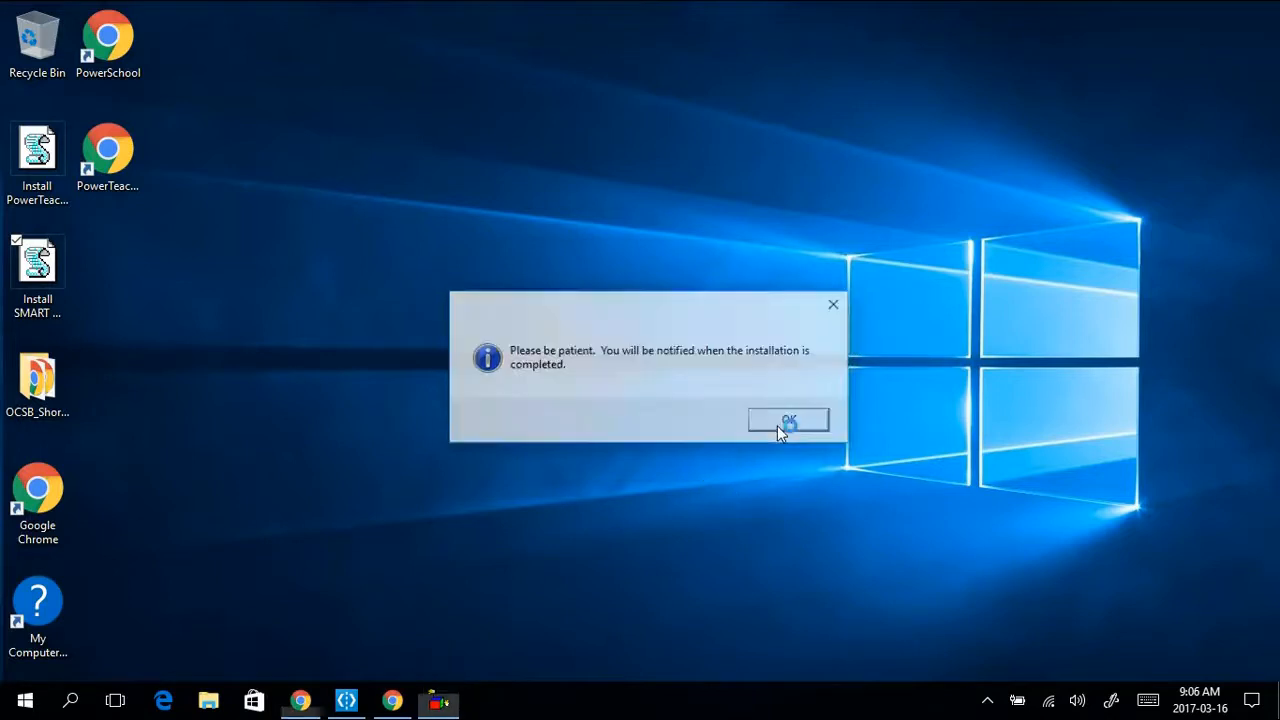
pyautogui.click(789, 420)
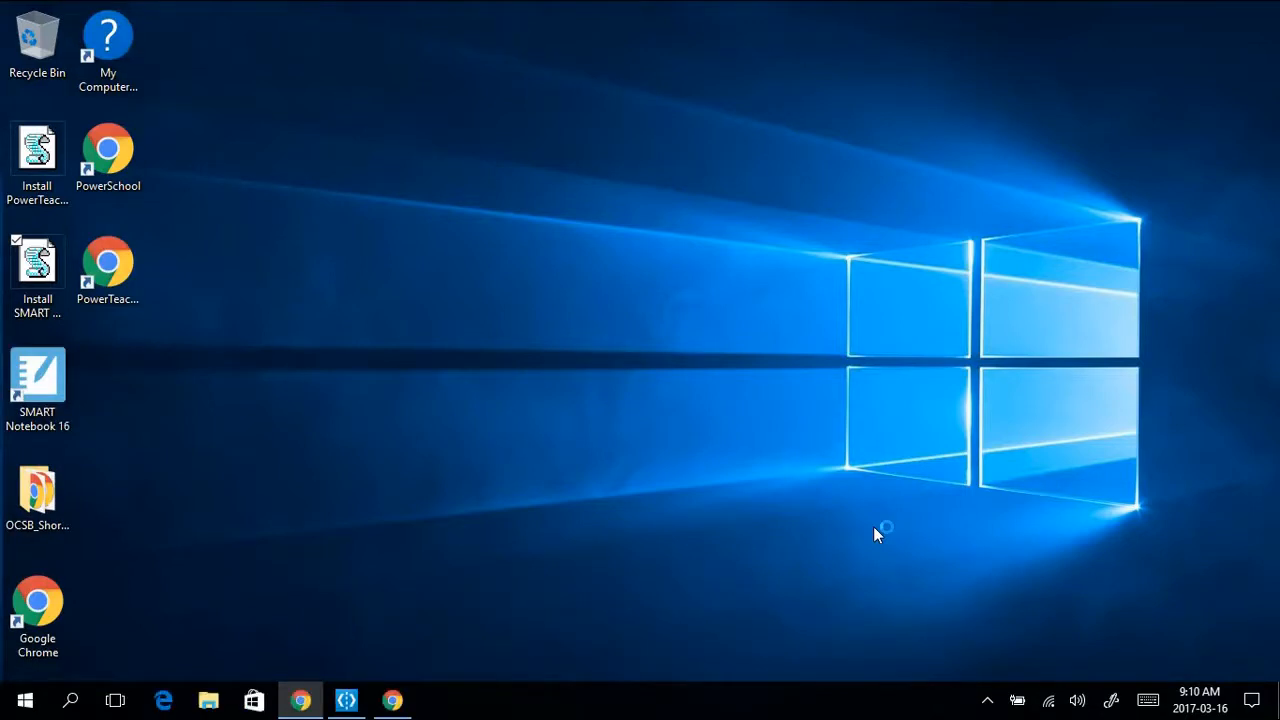
pyautogui.moveTo(878, 534)
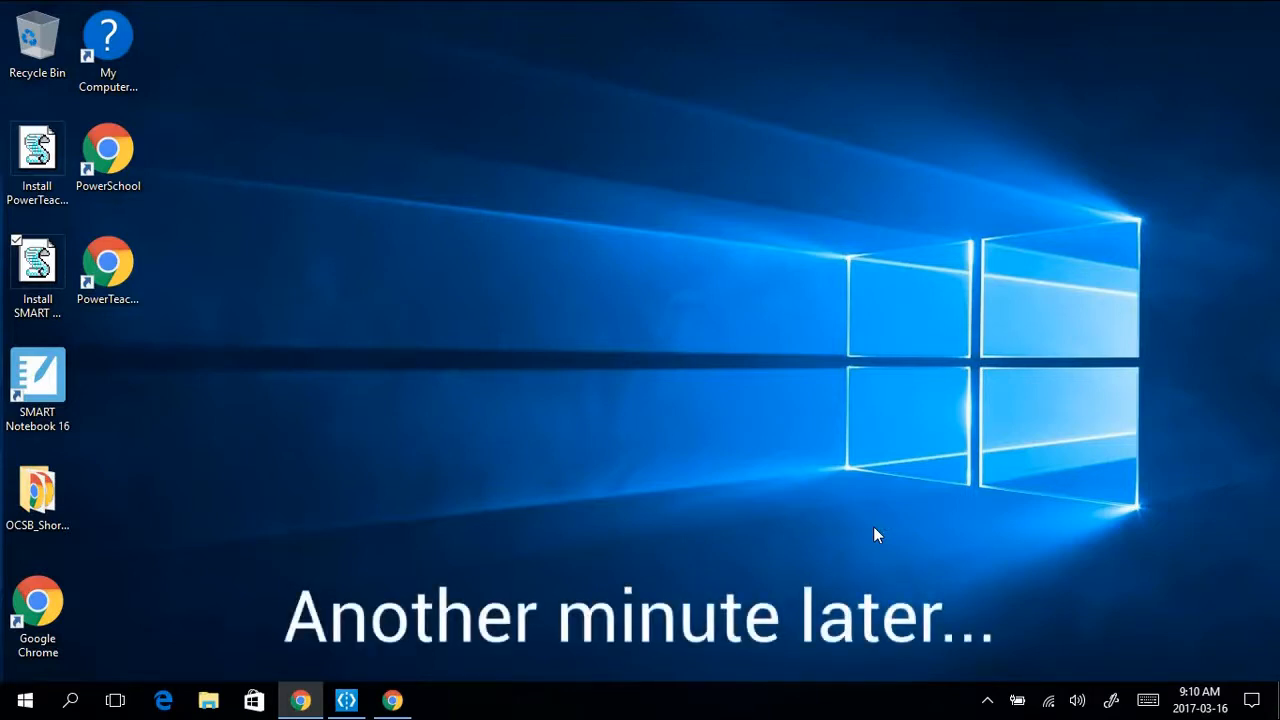
pyautogui.moveTo(275, 400)
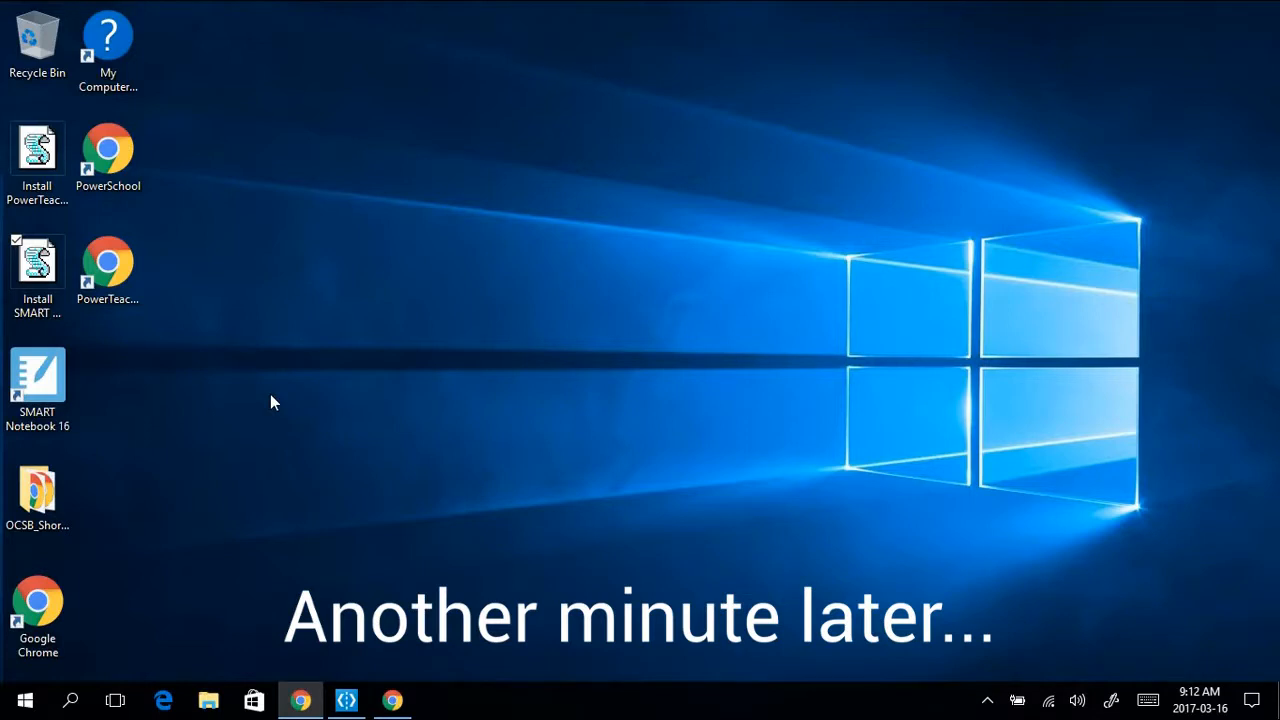